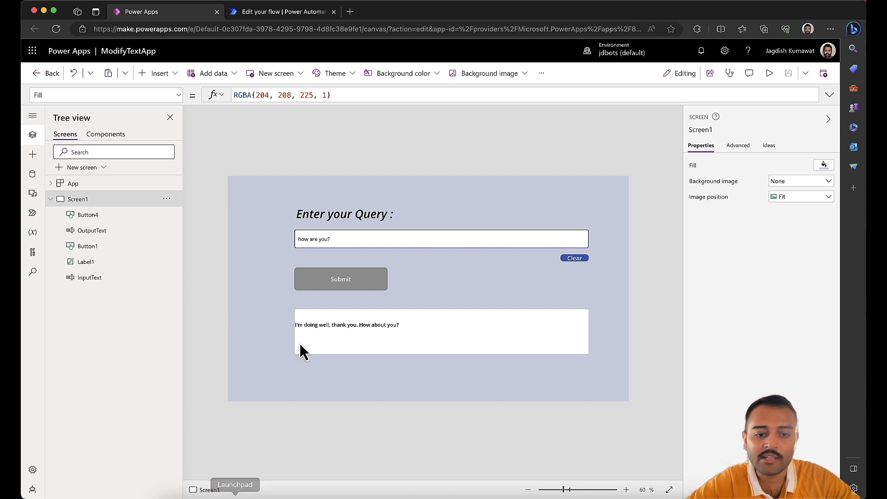
mouse_move(440, 187)
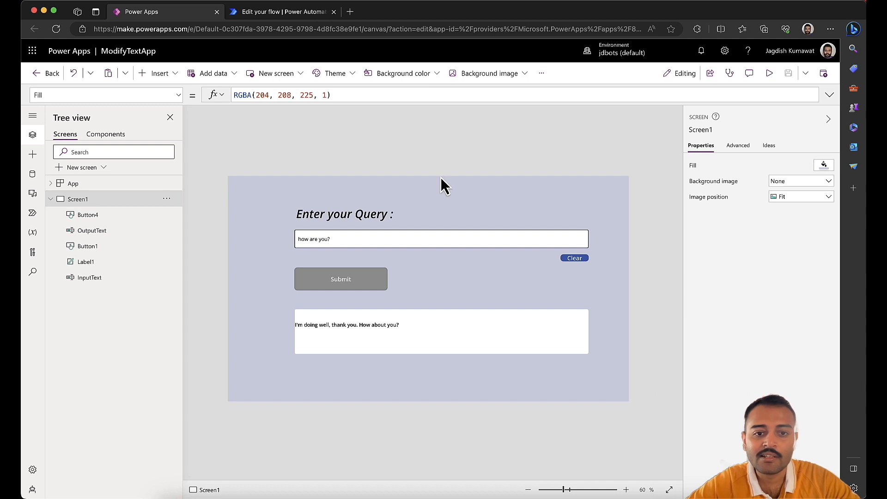
mouse_move(450, 179)
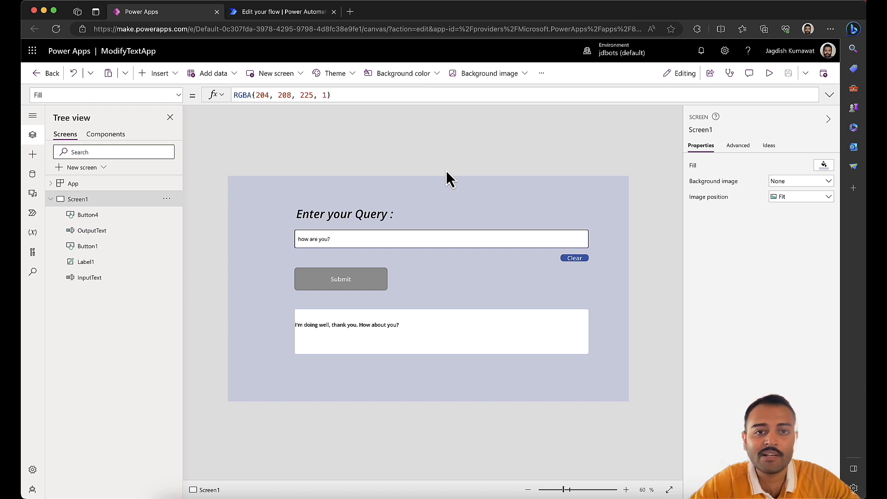
mouse_move(768, 73)
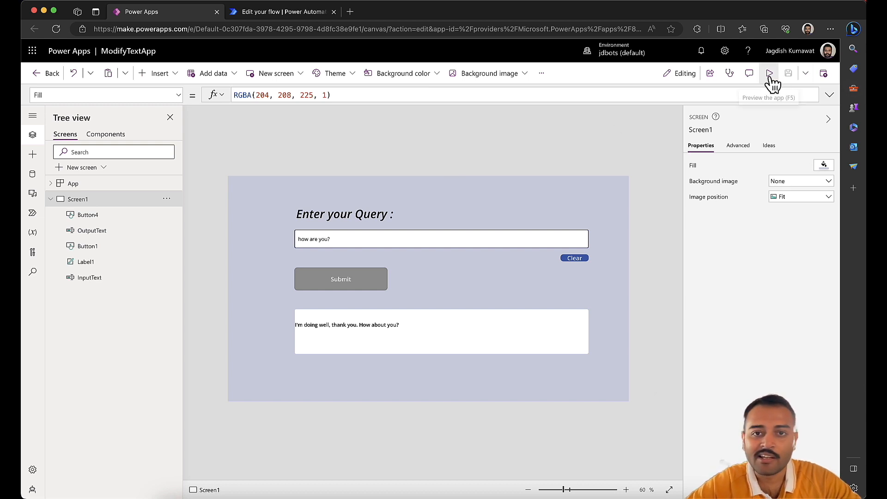
- Preview the app and enter the question 'what is quantum computing?' in the query input
left_click(769, 73)
type("what is")
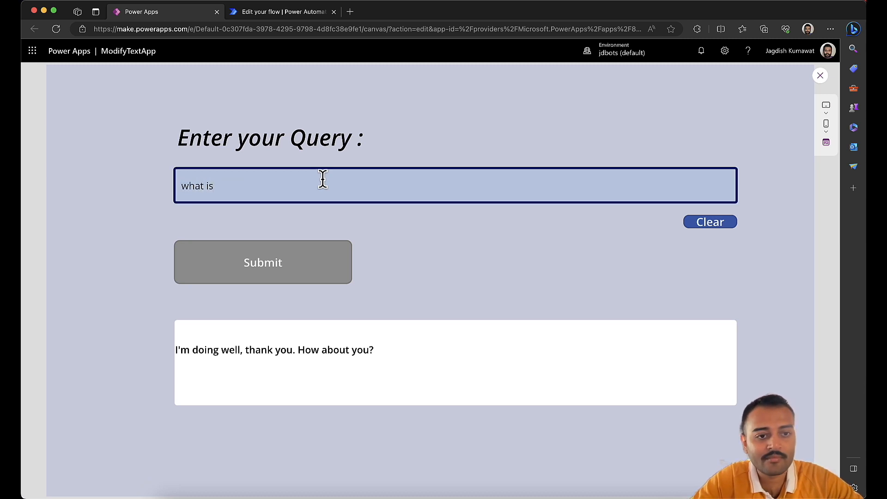
type("qua")
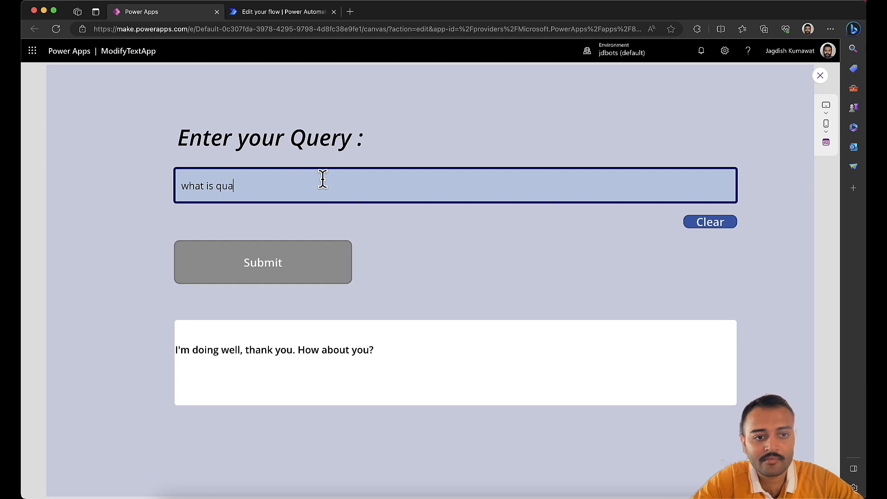
type("ntum co")
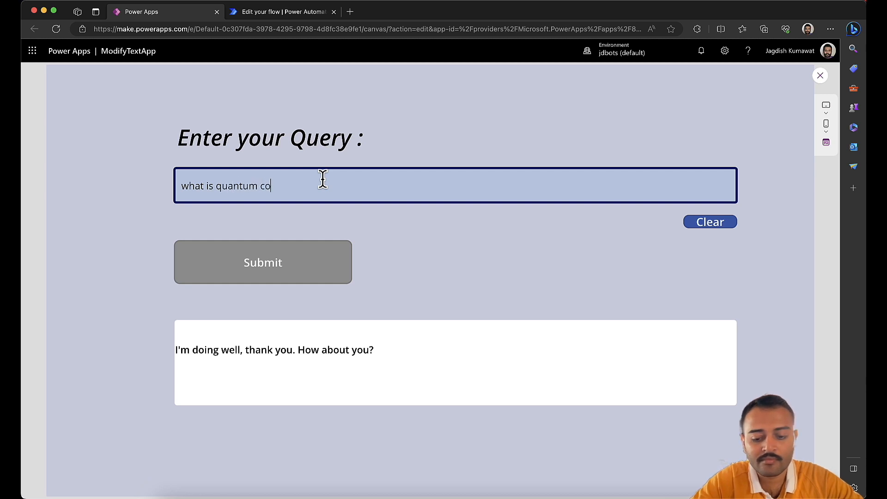
type("mputing?")
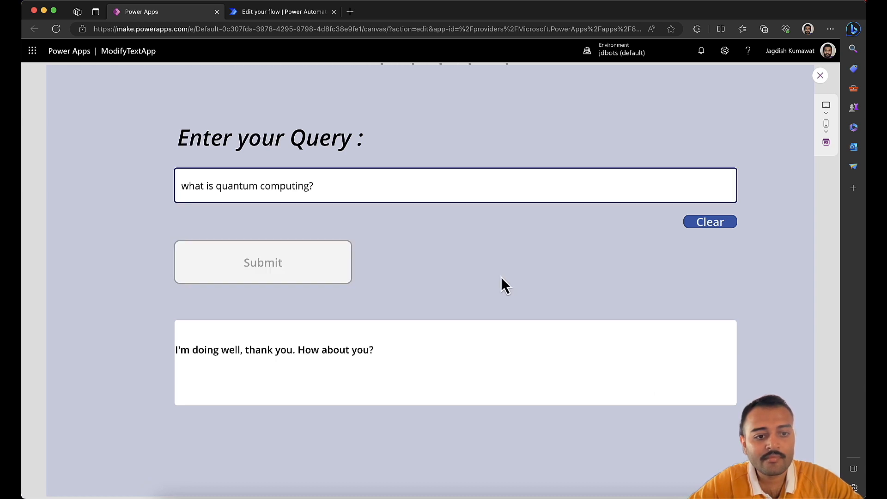
- Submit the question to get the AI answer, then begin replacing the query with 'how are you?'
left_click(263, 262)
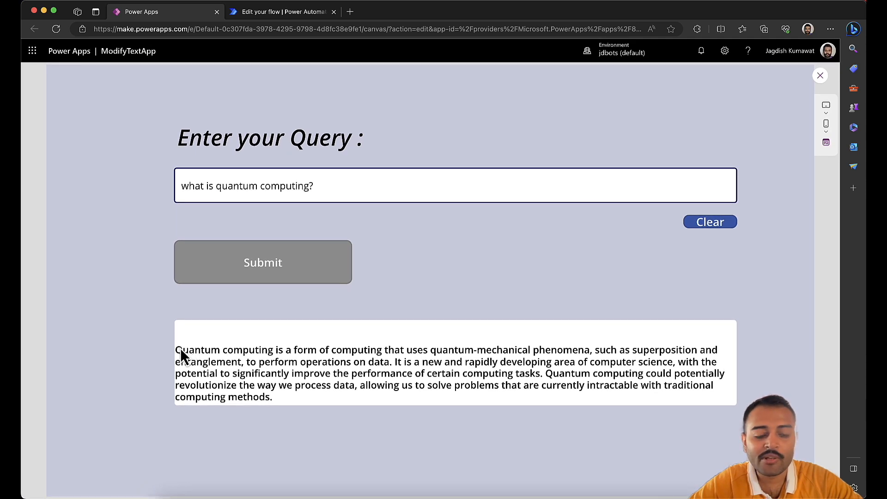
left_click_drag(176, 349, 272, 396)
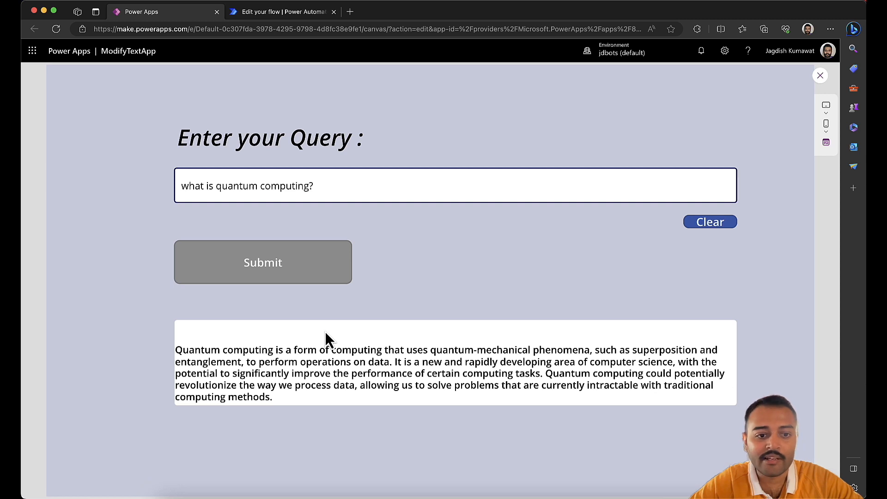
mouse_move(309, 316)
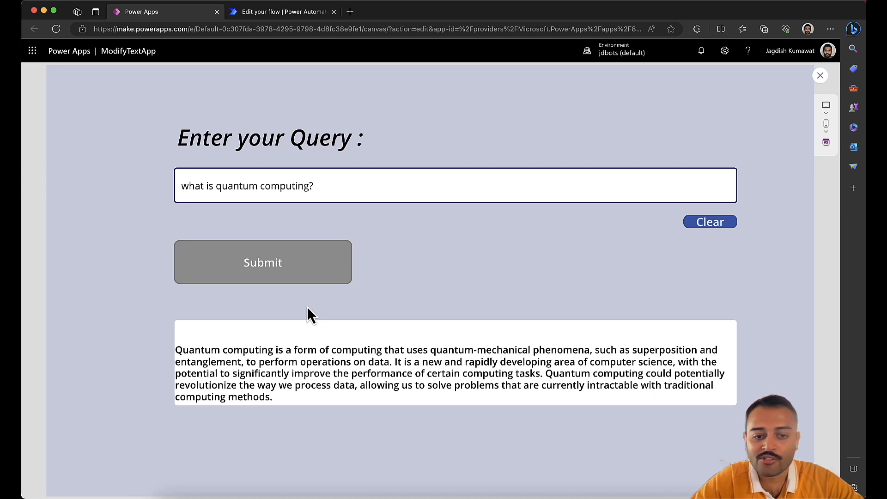
left_click(337, 186)
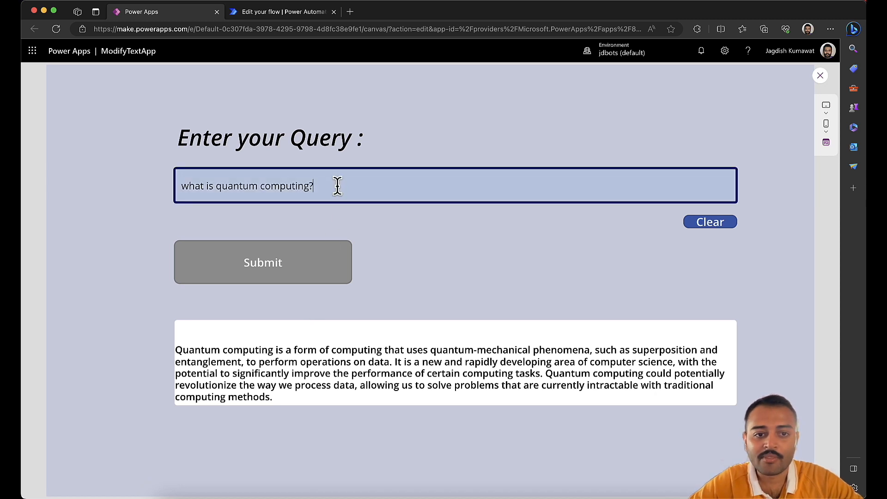
type("how are you?")
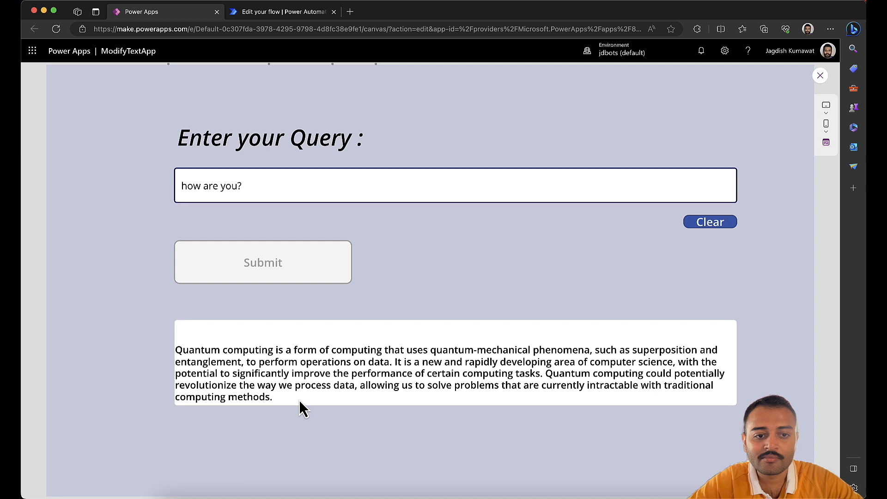
- Submit 'how are you?' for a reply, then switch to the OpenAI PowerApps Flow details in Power Automate
left_click(262, 263)
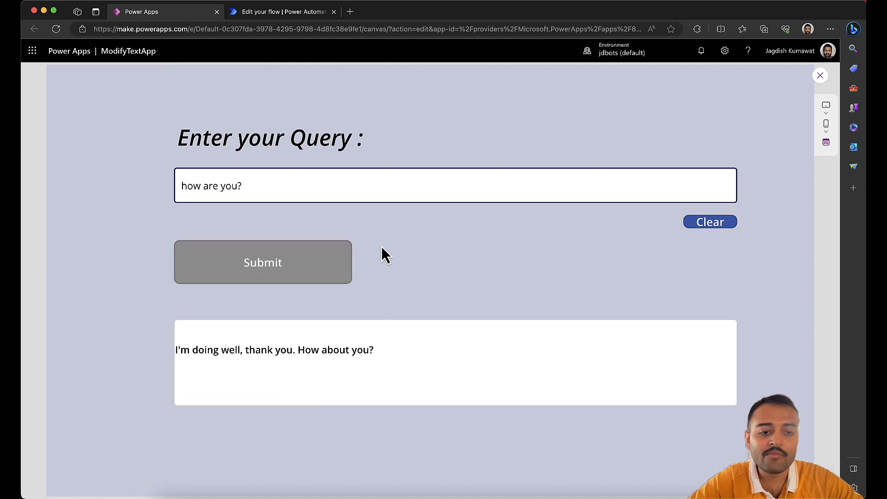
left_click(286, 12)
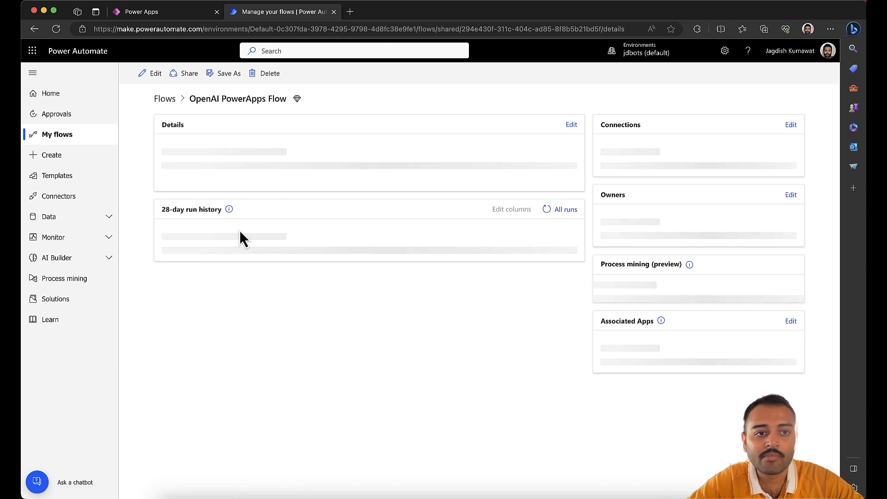
left_click(143, 12)
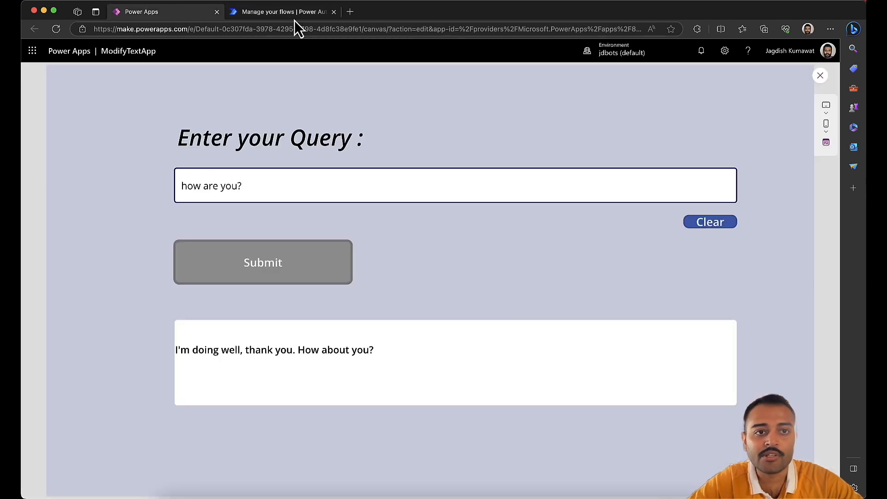
left_click(284, 12)
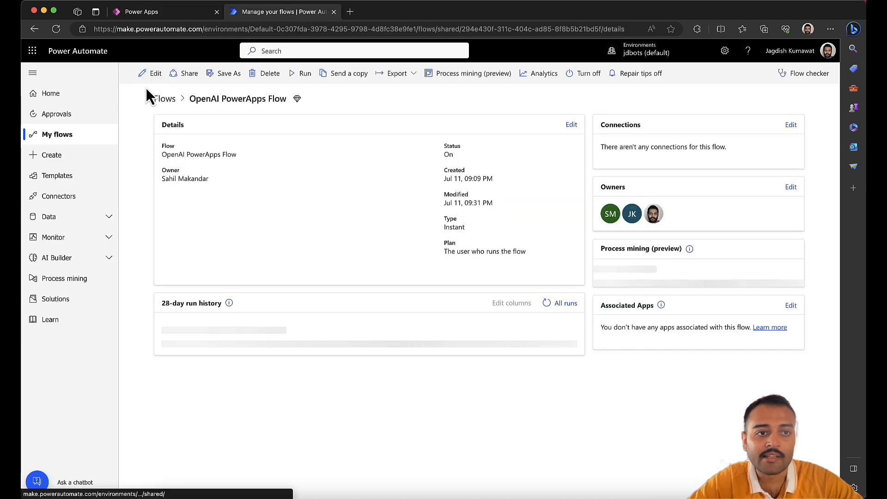
- Edit the OpenAI PowerApps Flow to show its seven steps from PowerApps trigger to response
left_click(148, 73)
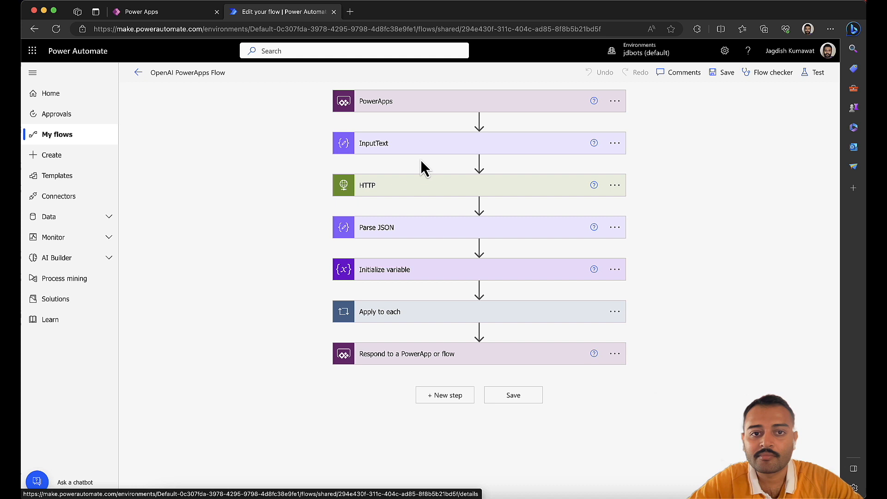
mouse_move(394, 113)
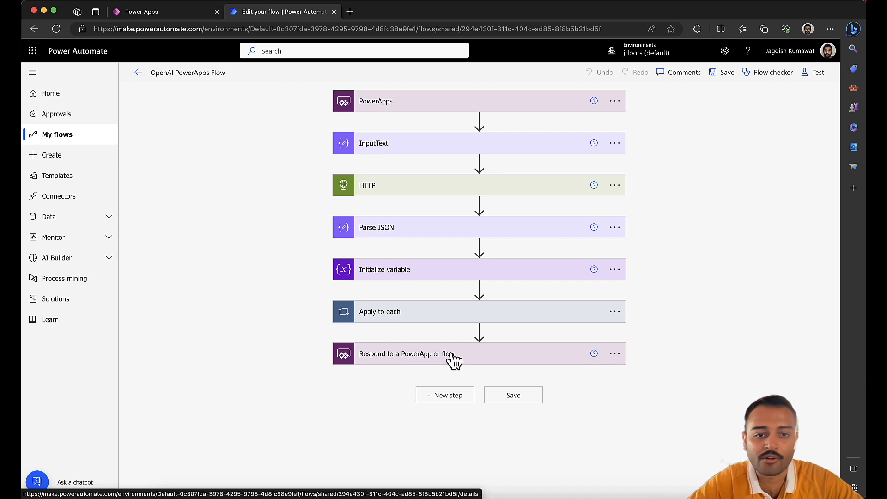
mouse_move(417, 214)
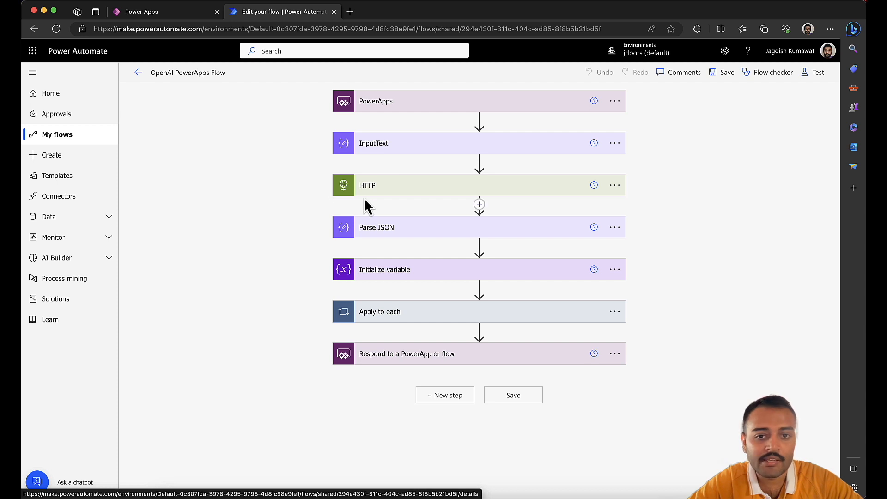
mouse_move(174, 8)
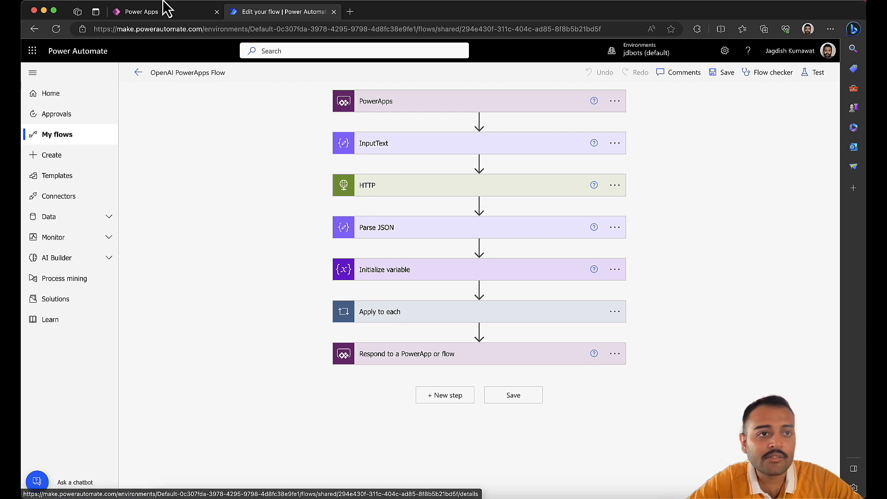
mouse_move(384, 192)
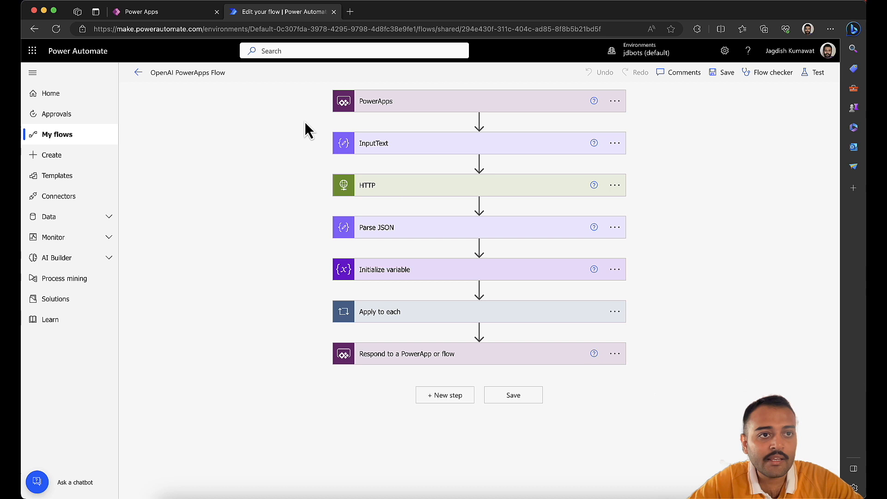
- Return to the running ModifyTextApp preview and focus the query input for a new question
left_click(143, 12)
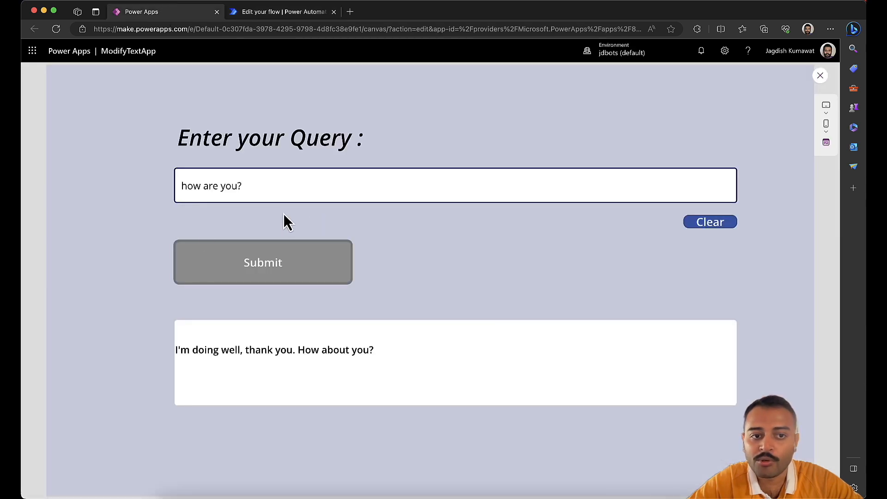
left_click(283, 198)
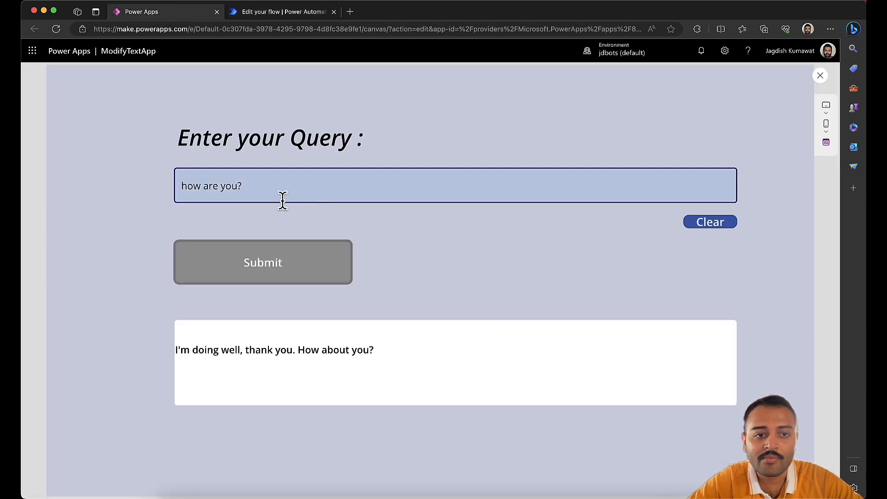